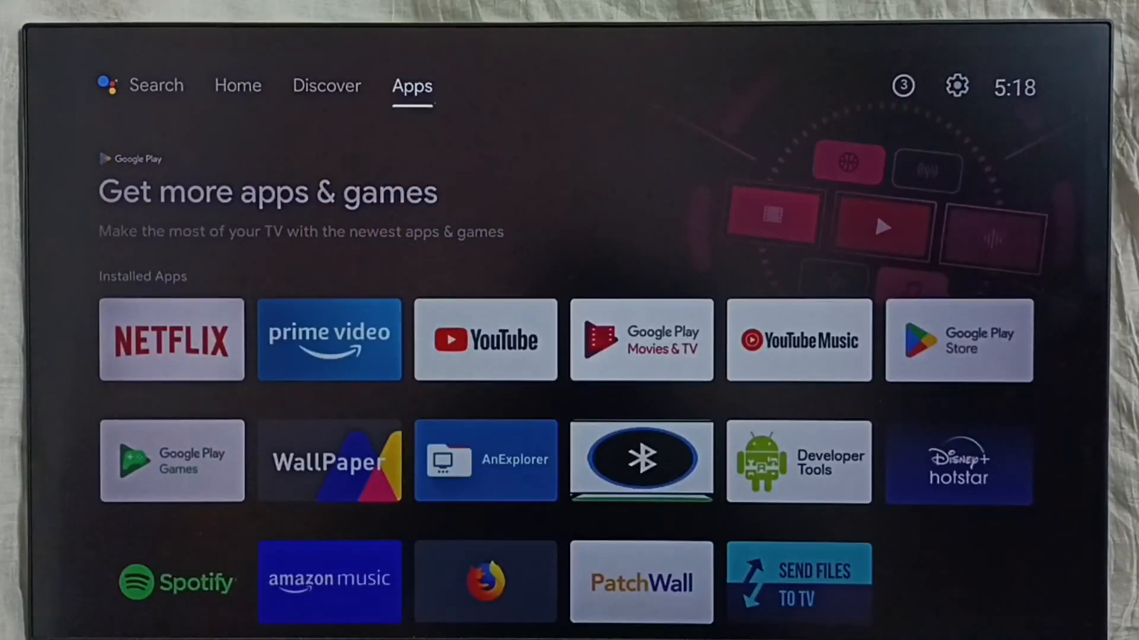
pyautogui.moveTo(957, 85)
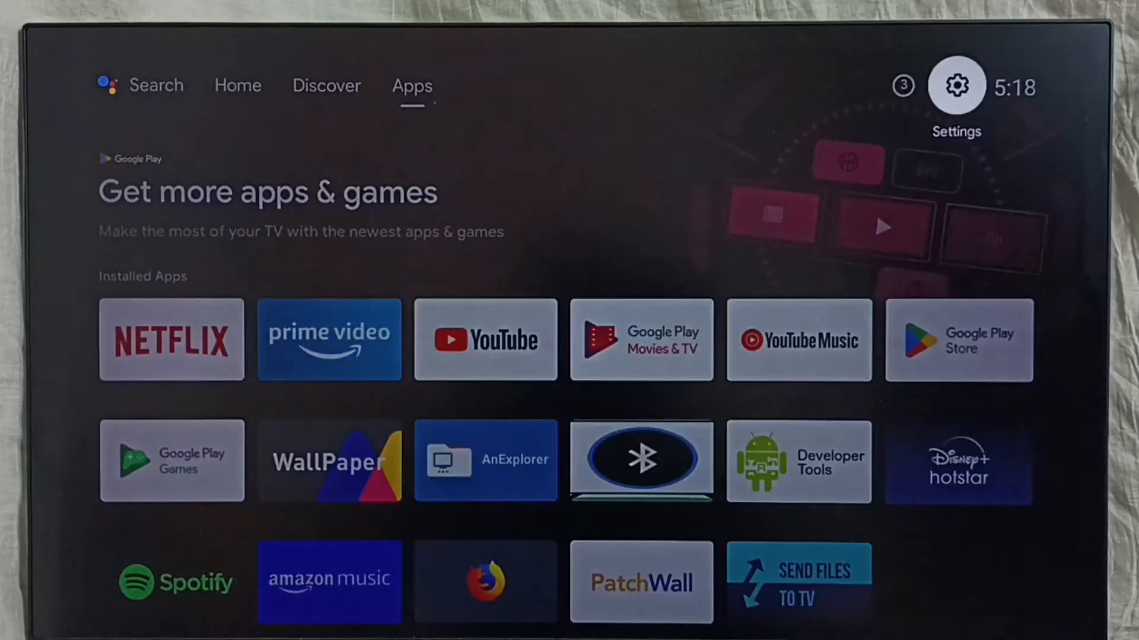
# Navigate from Settings through Device Preferences into Storage
pyautogui.click(956, 84)
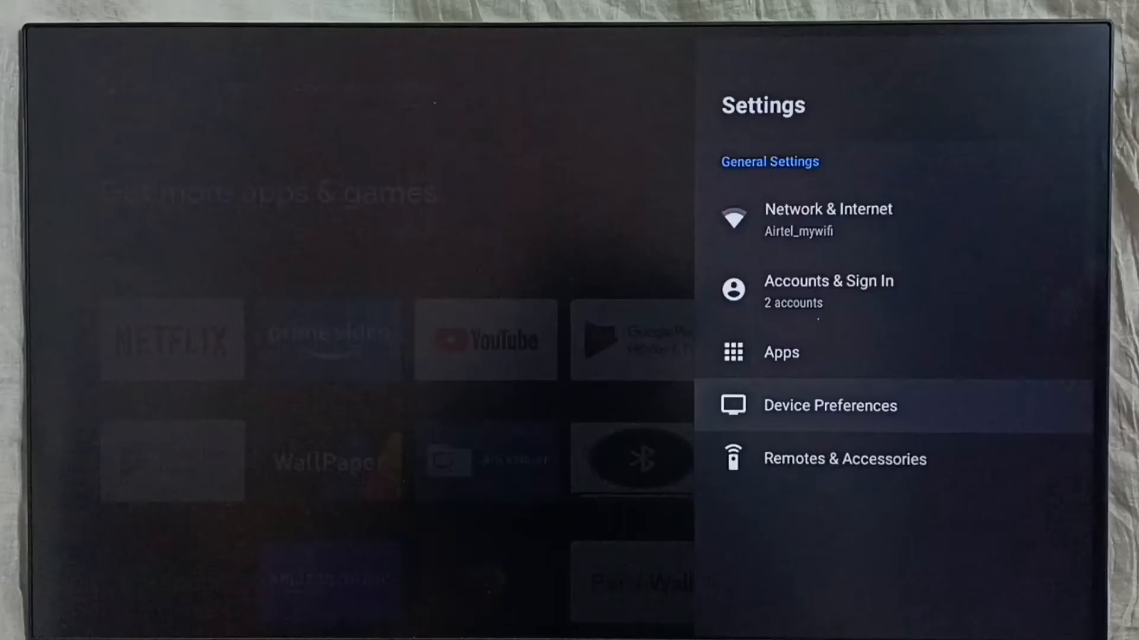
pyautogui.click(829, 405)
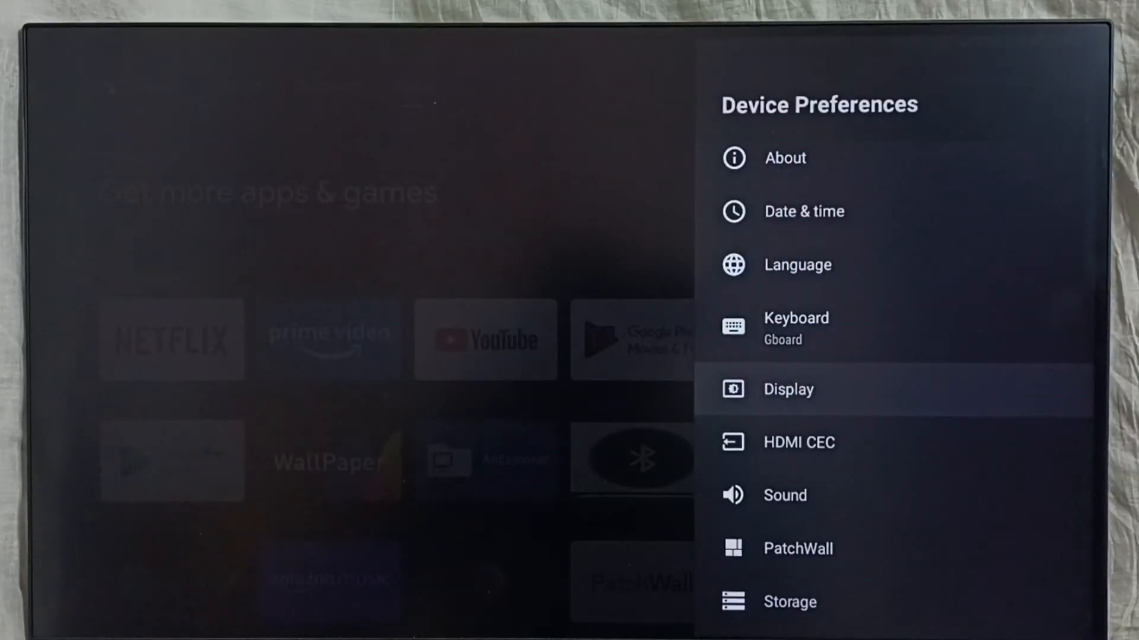
pyautogui.scroll(-3)
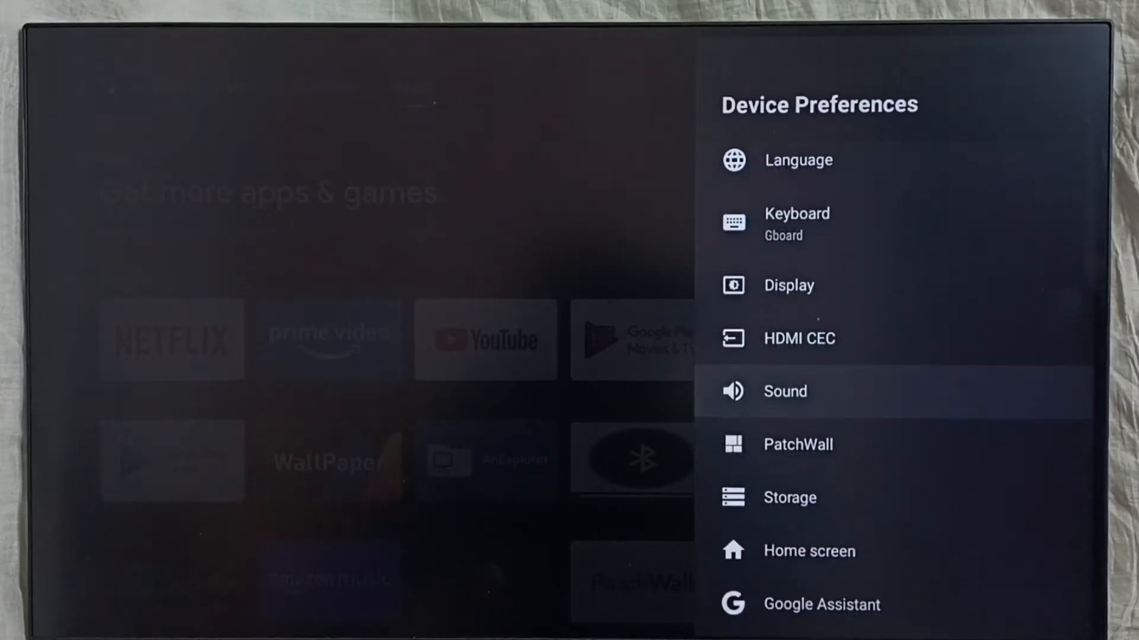
pyautogui.scroll(-3)
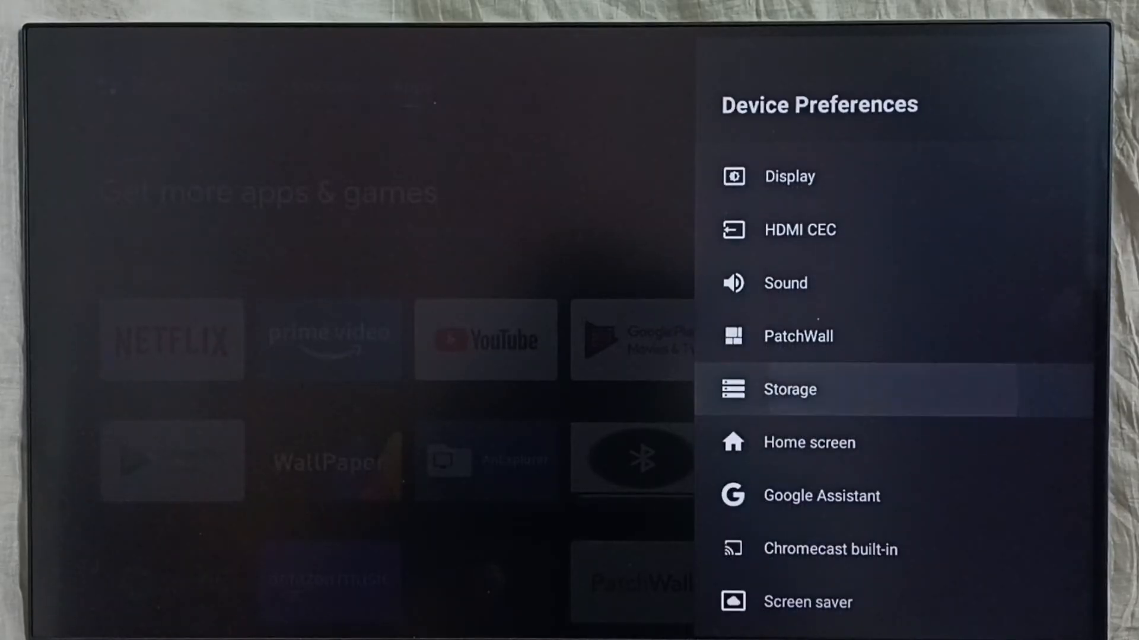
pyautogui.click(790, 389)
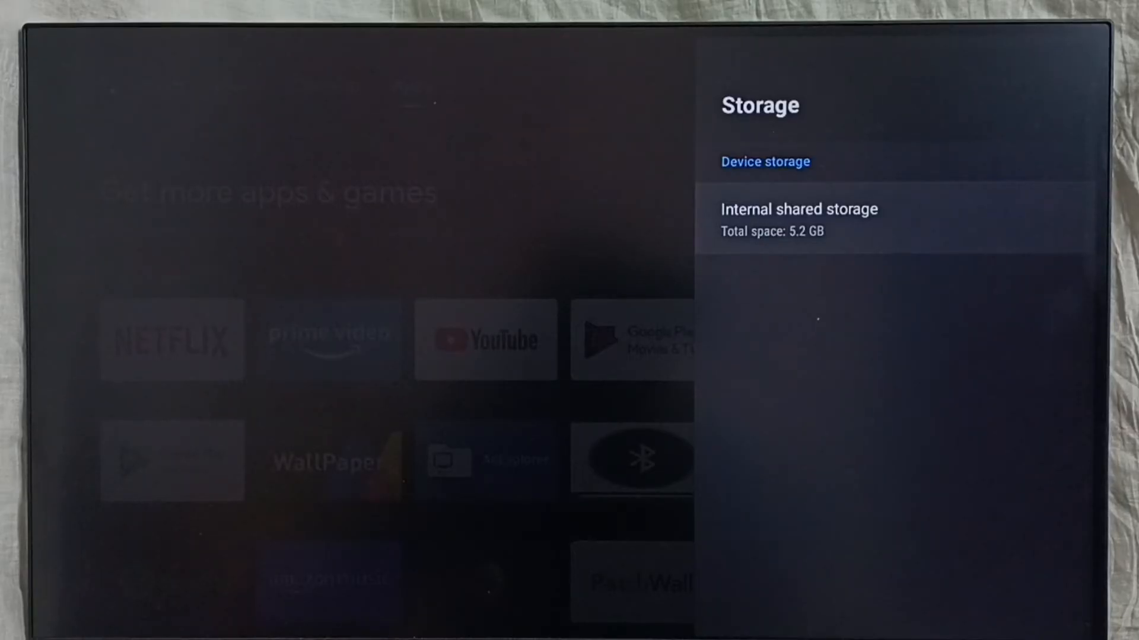
# Open Internal shared storage and select Cached data (97 MB) to prompt clearing
pyautogui.click(798, 219)
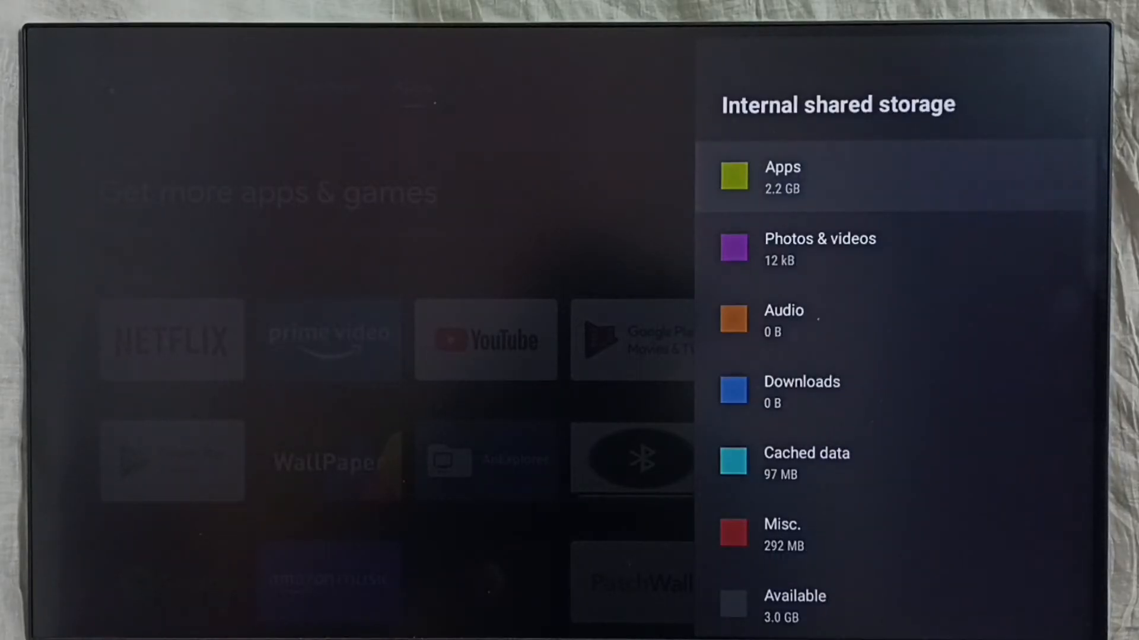
pyautogui.scroll(-3)
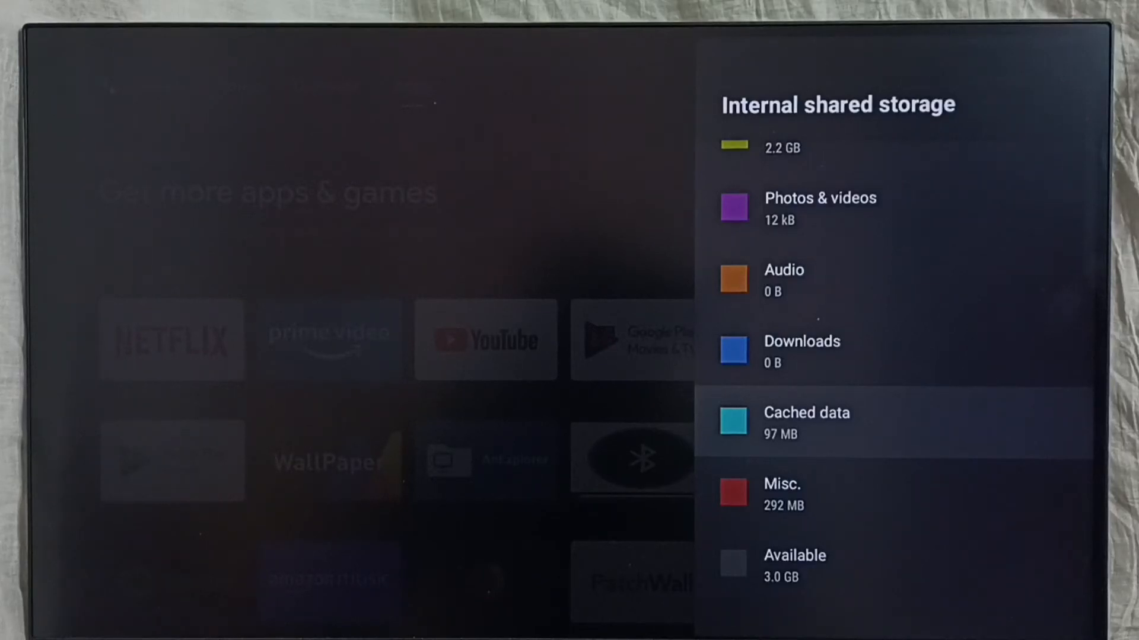
pyautogui.click(806, 424)
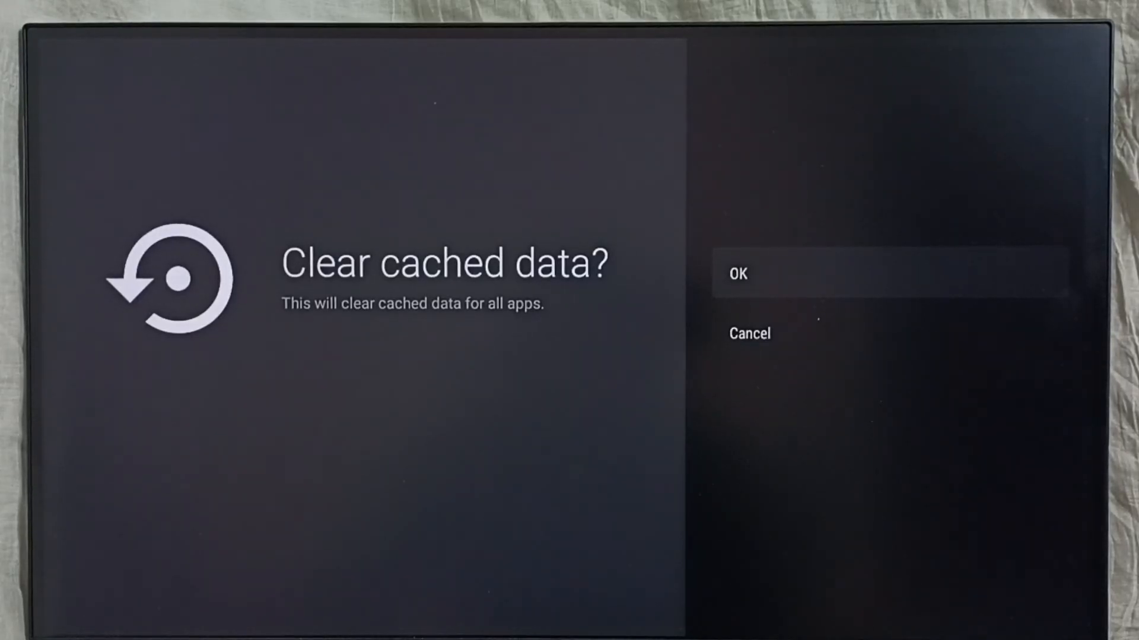
# Confirm OK on the 'Clear cached data?' prompt for all apps
pyautogui.click(738, 273)
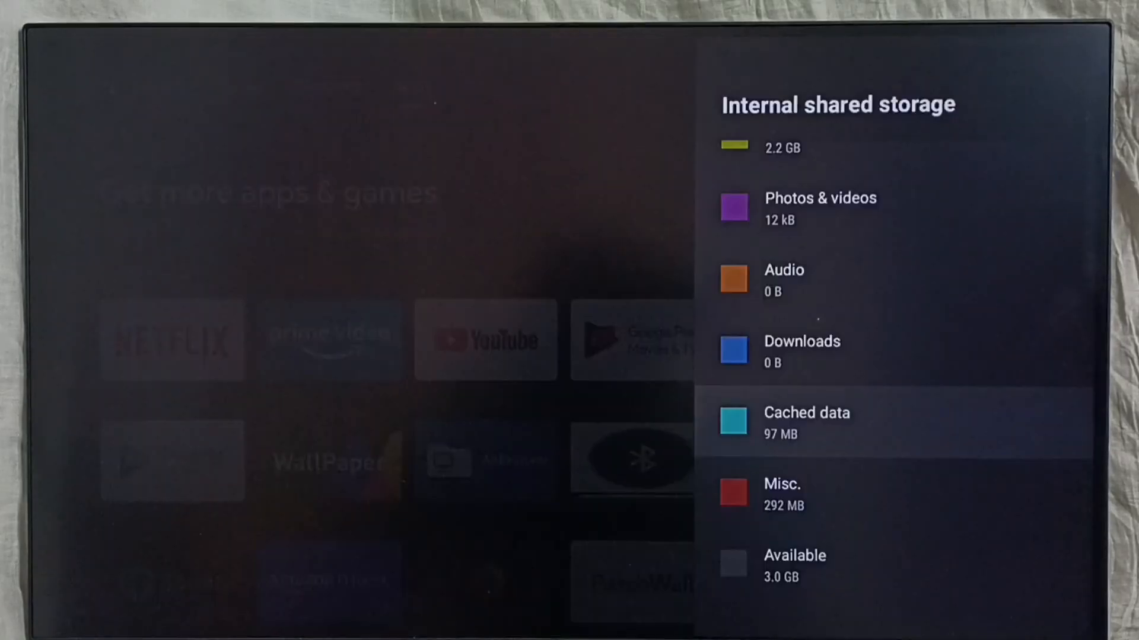